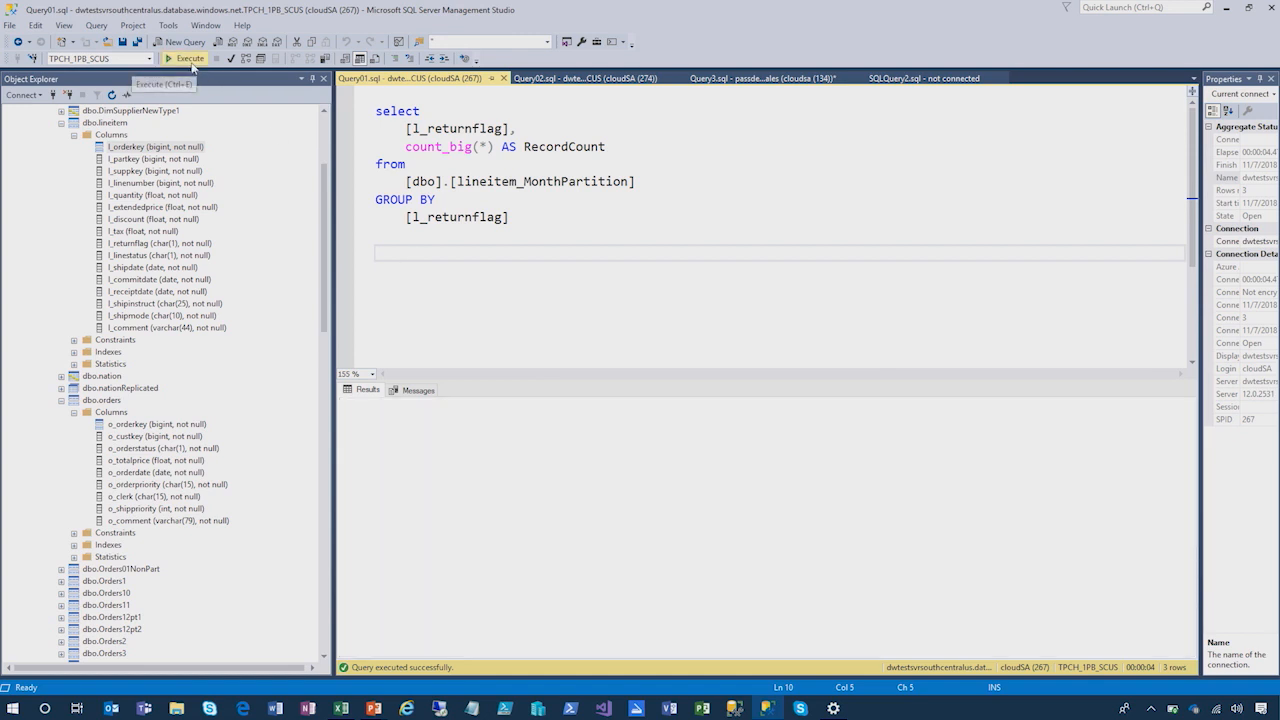
Execute the count_big(*) query grouped by l_returnflag, returning counts for flags A, R and N
left_click(186, 58)
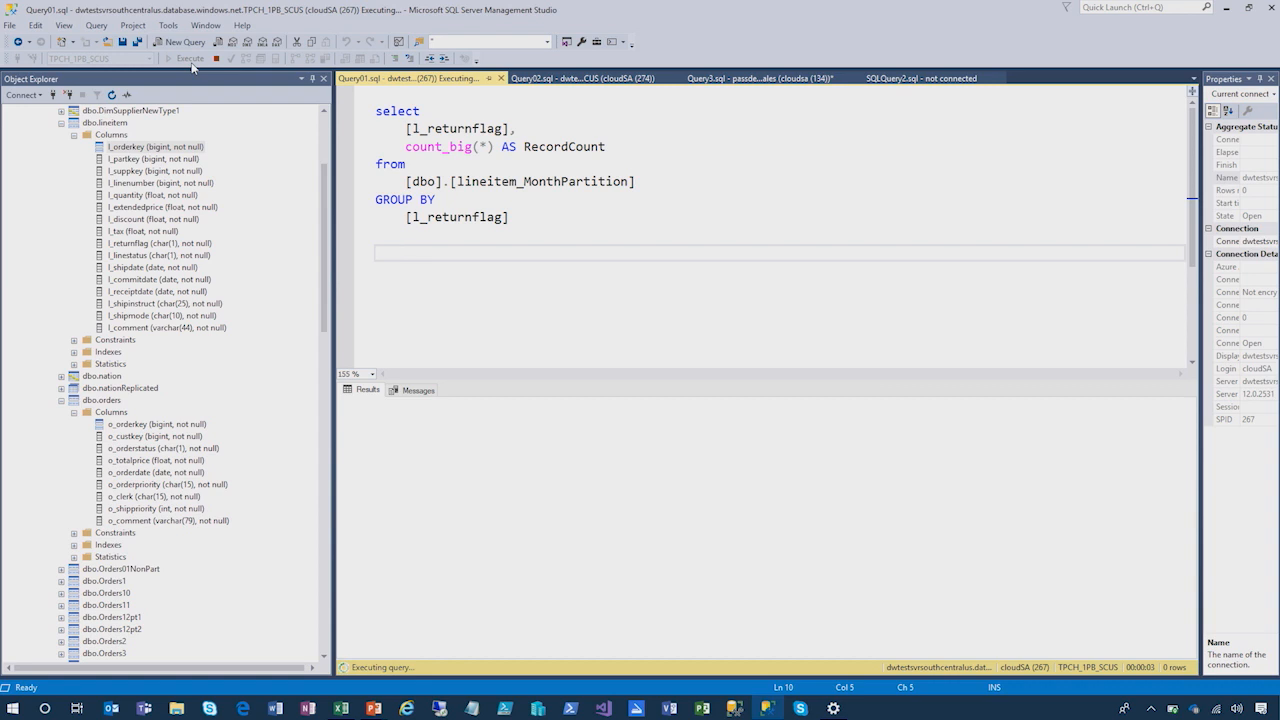
left_click(184, 56)
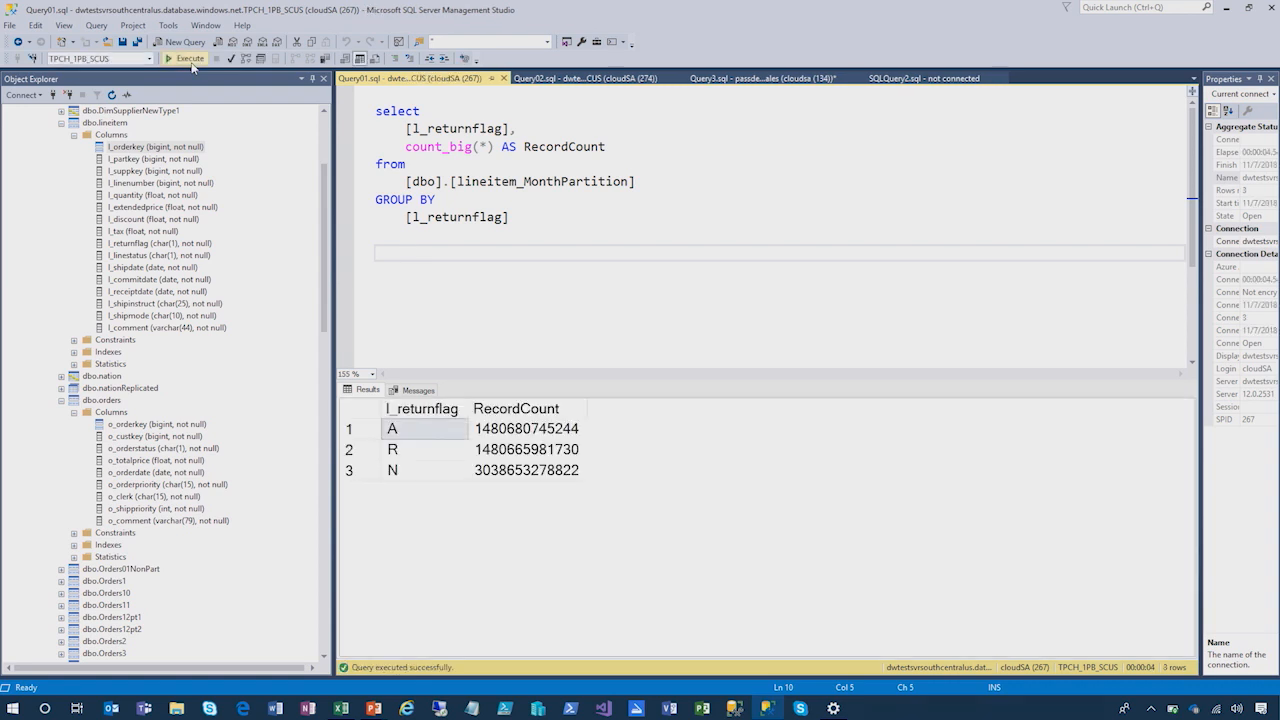
left_click(404, 252)
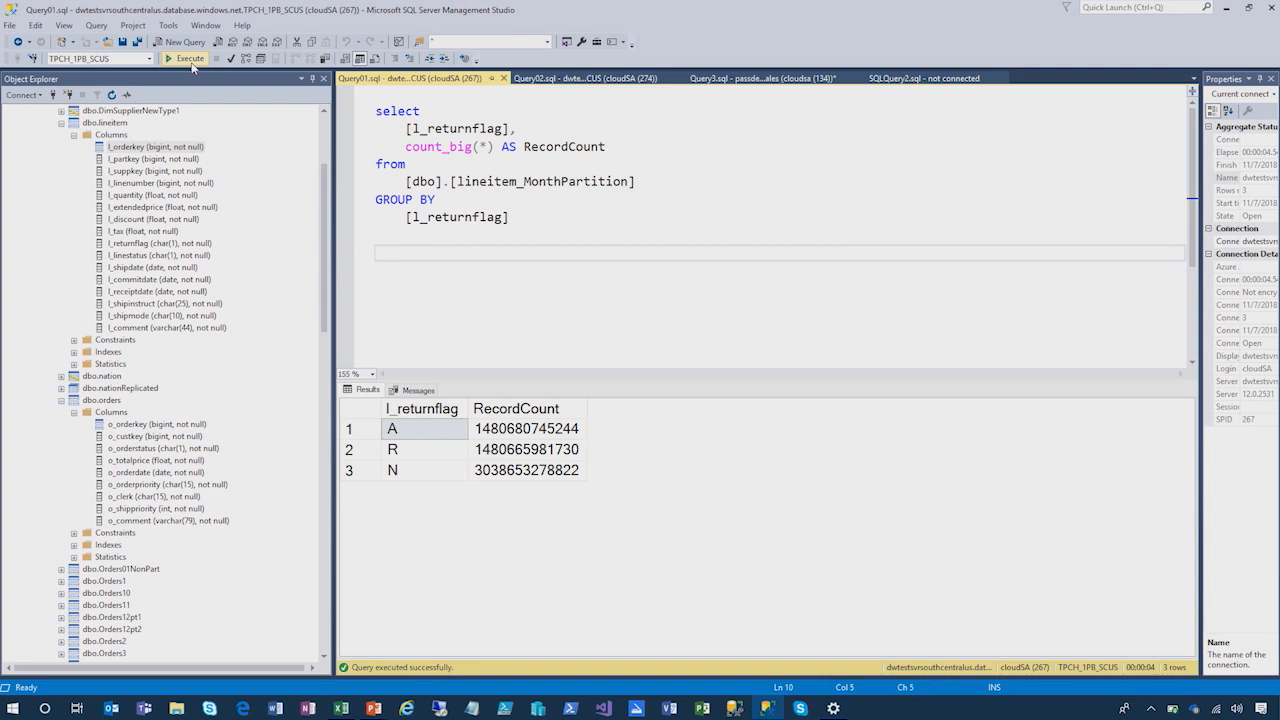
left_click(404, 252)
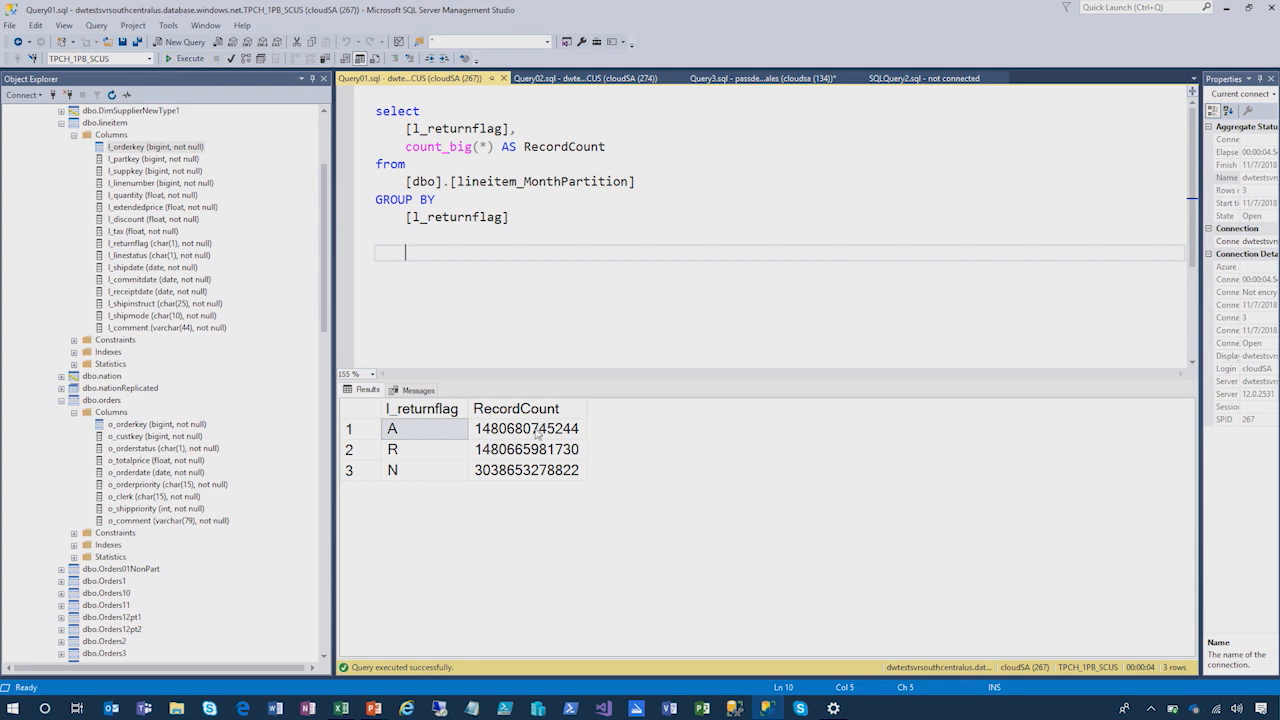
Select all three RecordCount values in the Results grid
left_click(526, 428)
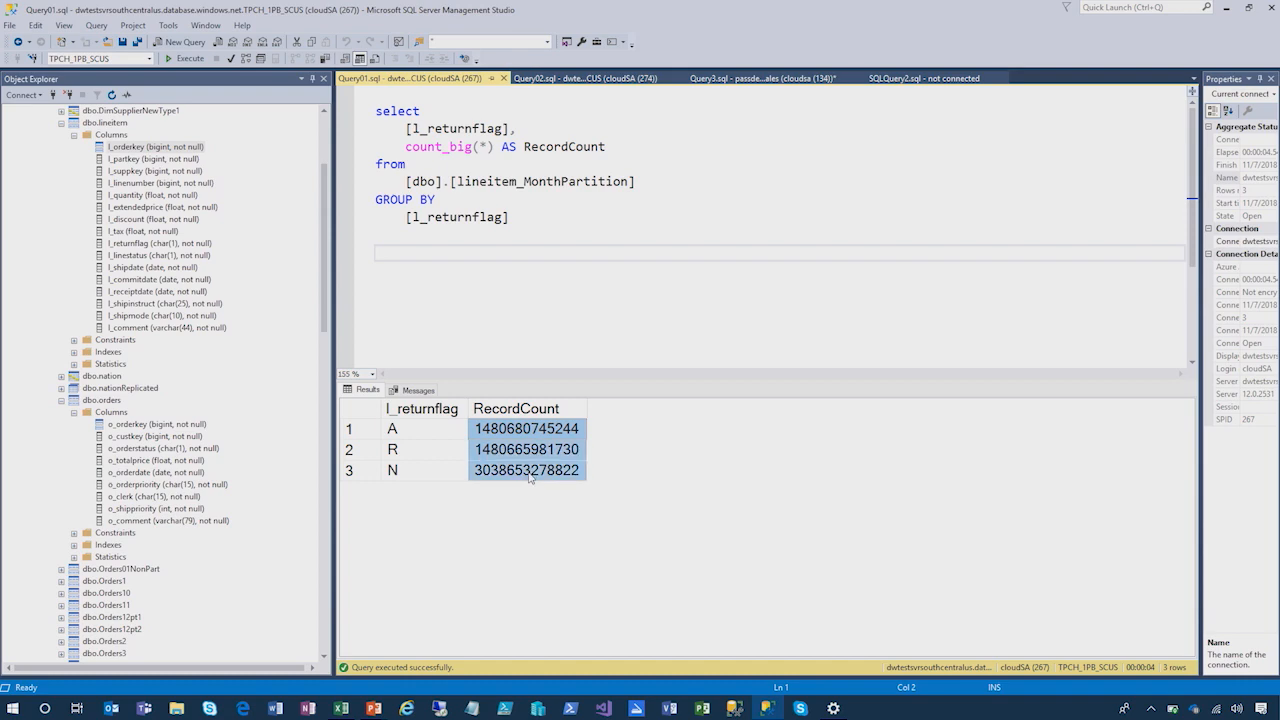
left_click(342, 708)
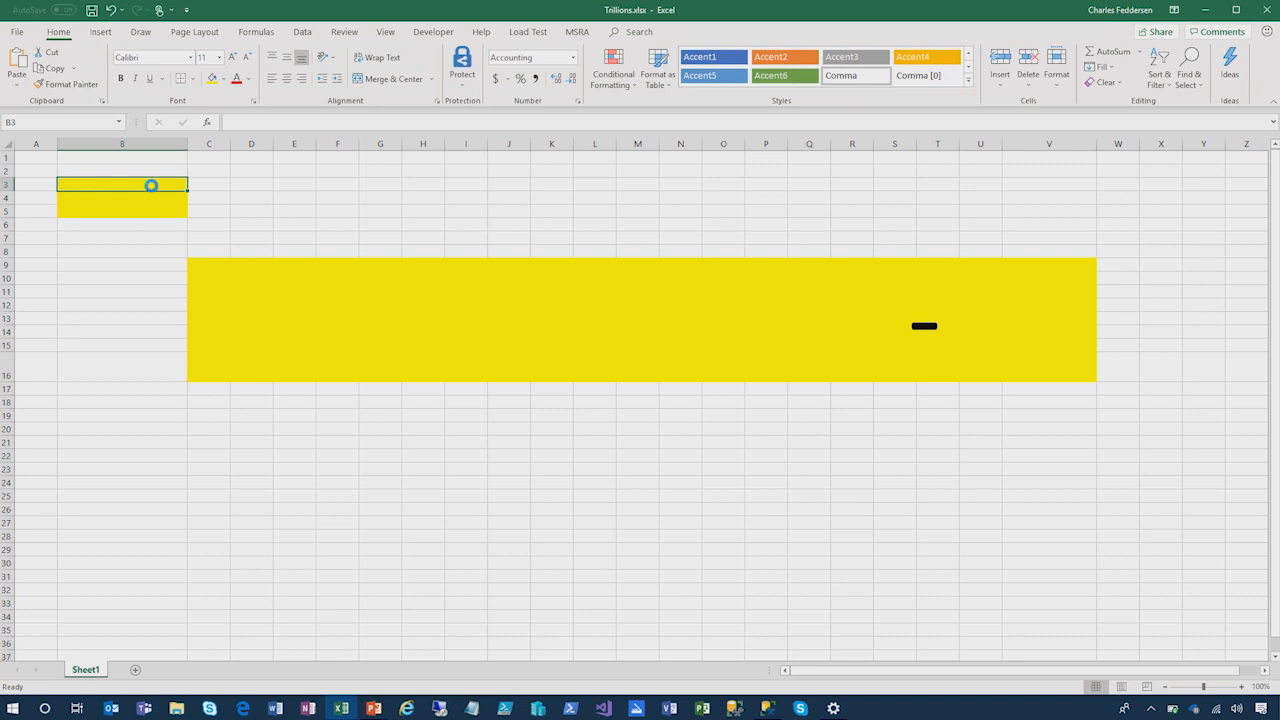
Paste the three counts into the Trillions sheet, giving a status-bar sum of 6,000,000,005,796
key("ctrl+v")
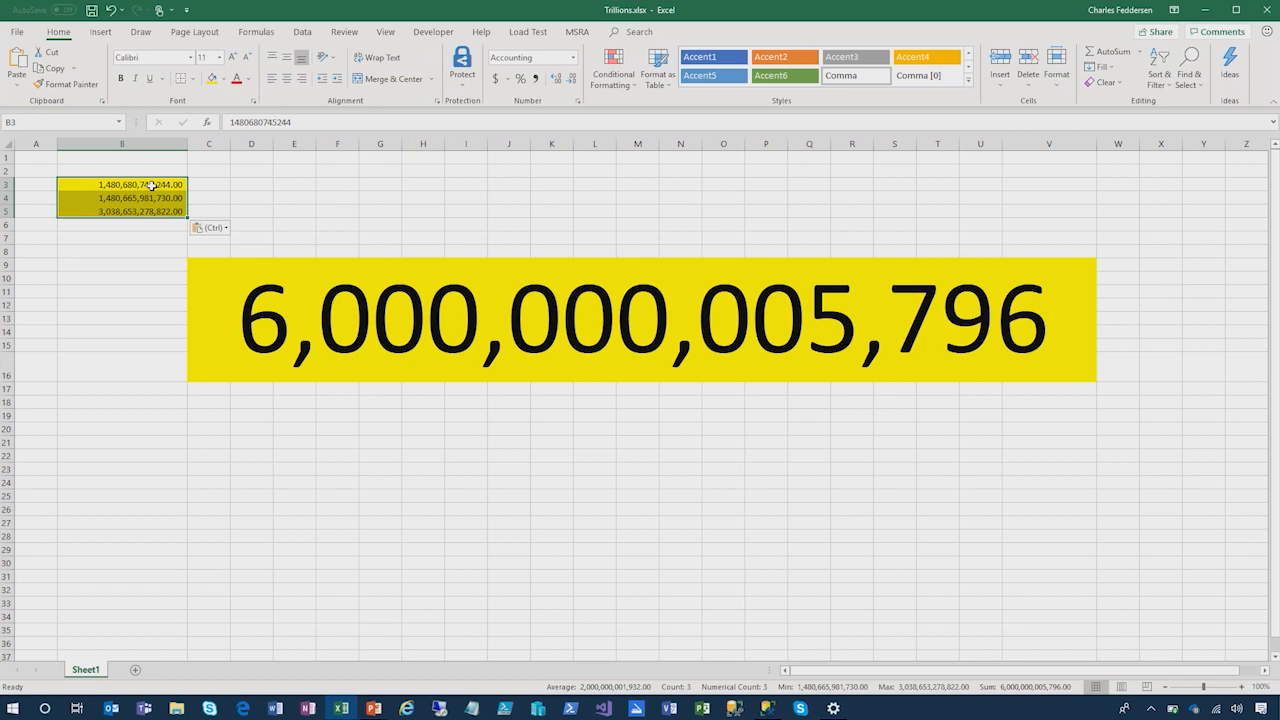
mouse_move(256, 364)
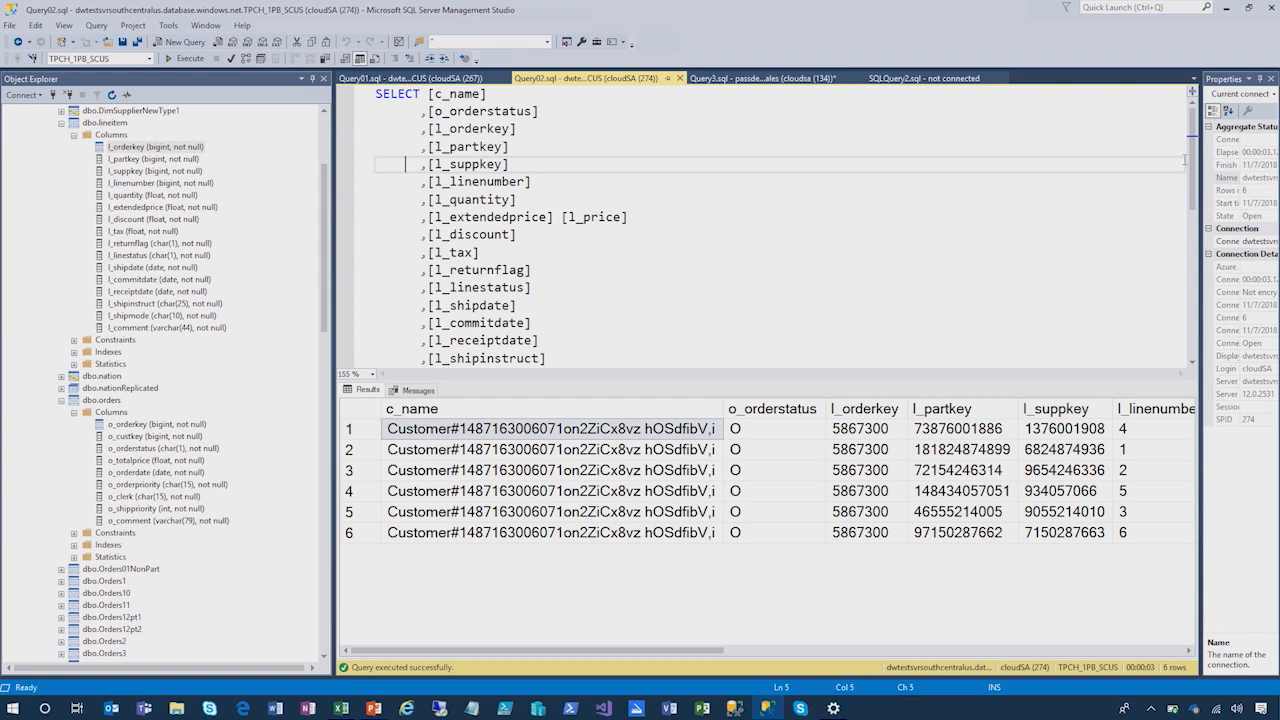
Scroll the Query02 join of lineitem, orders and customer for order key 5867300
scroll("down", 3)
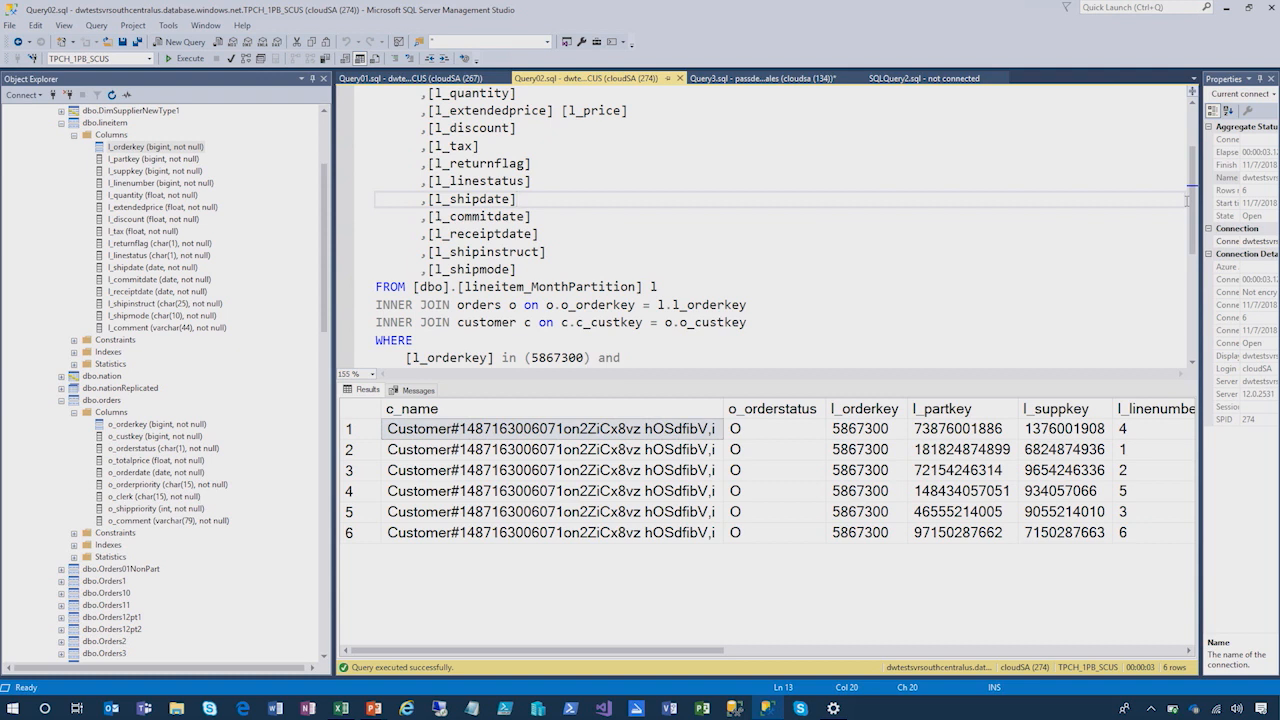
mouse_move(1002, 4)
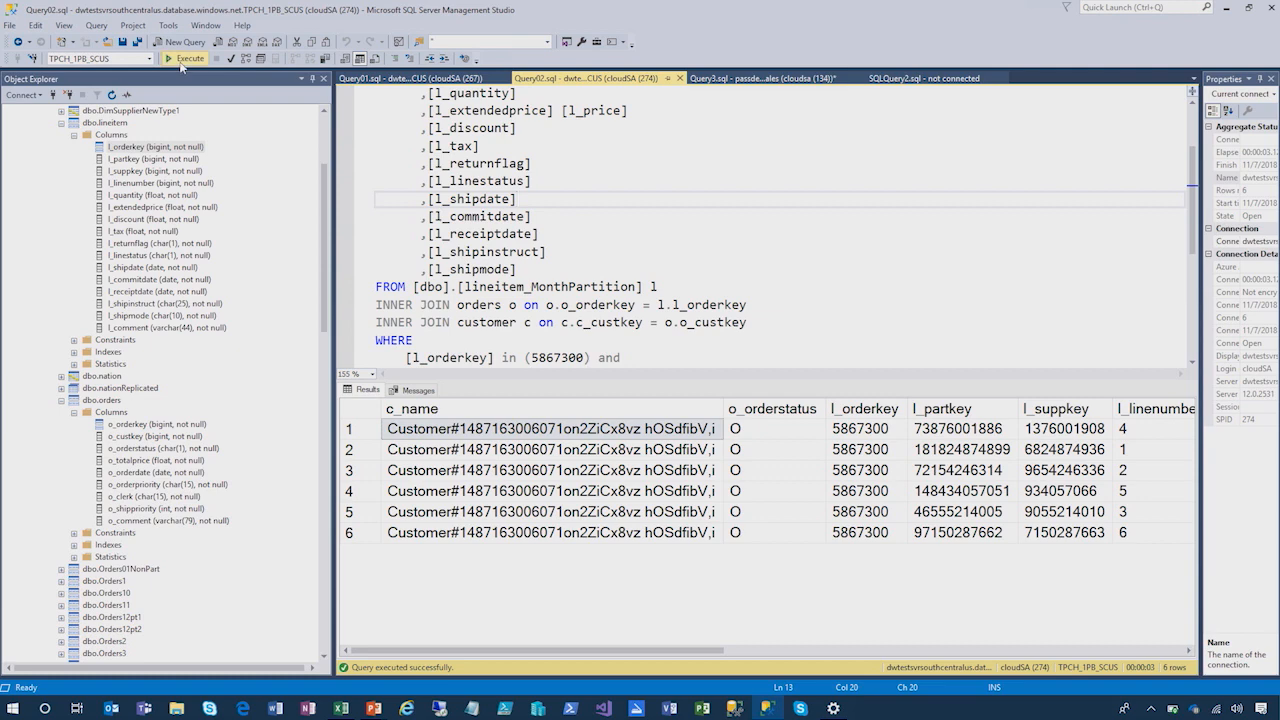
Execute the joined query again, returning the six line items for order key 5867300
left_click(184, 58)
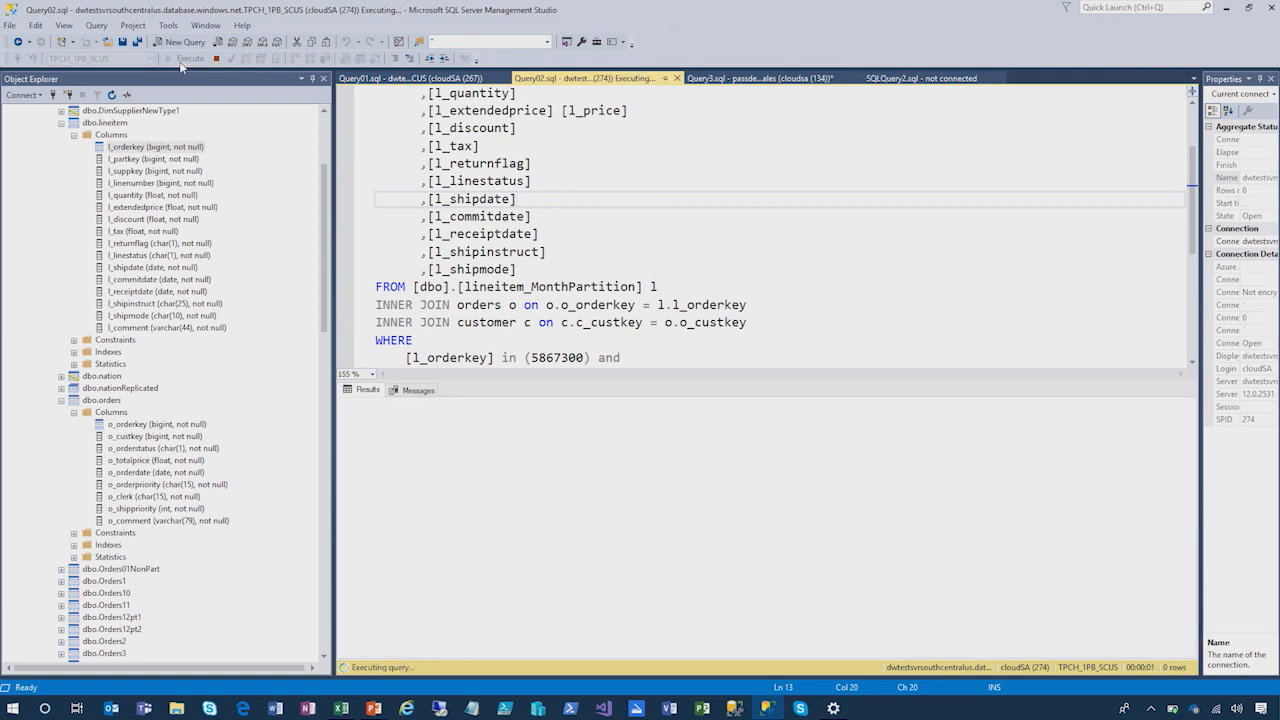
left_click(188, 56)
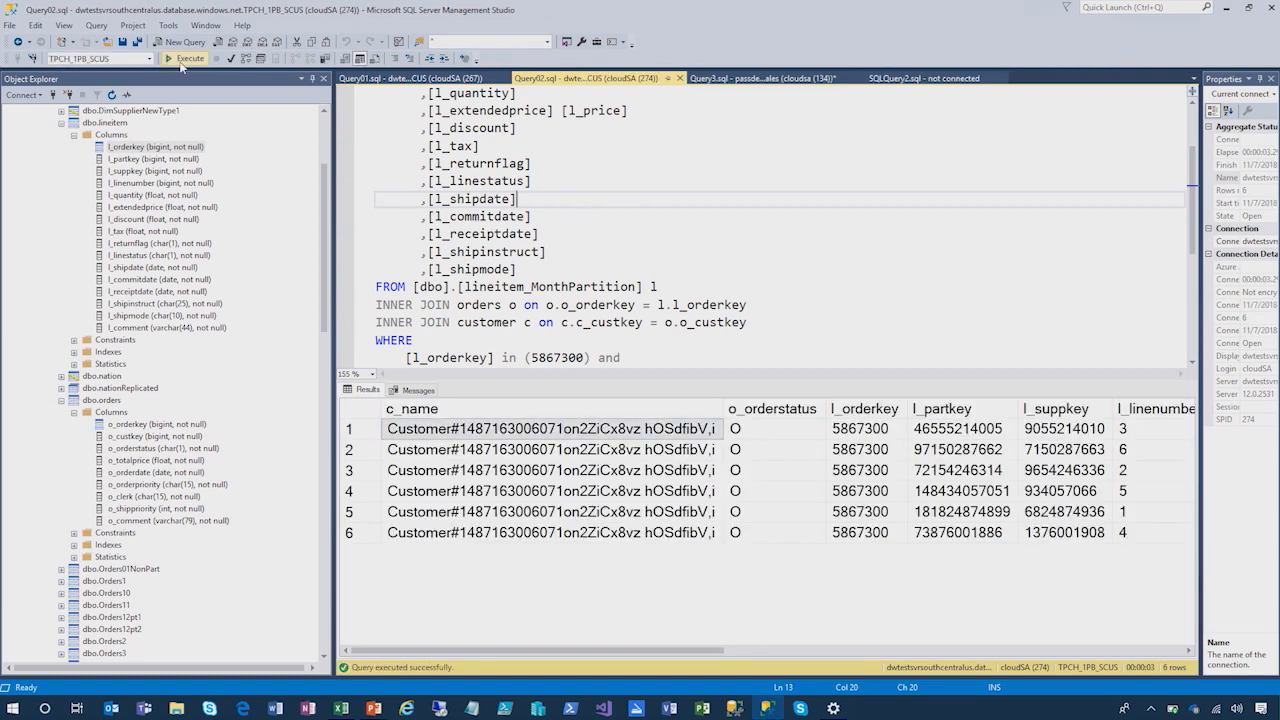